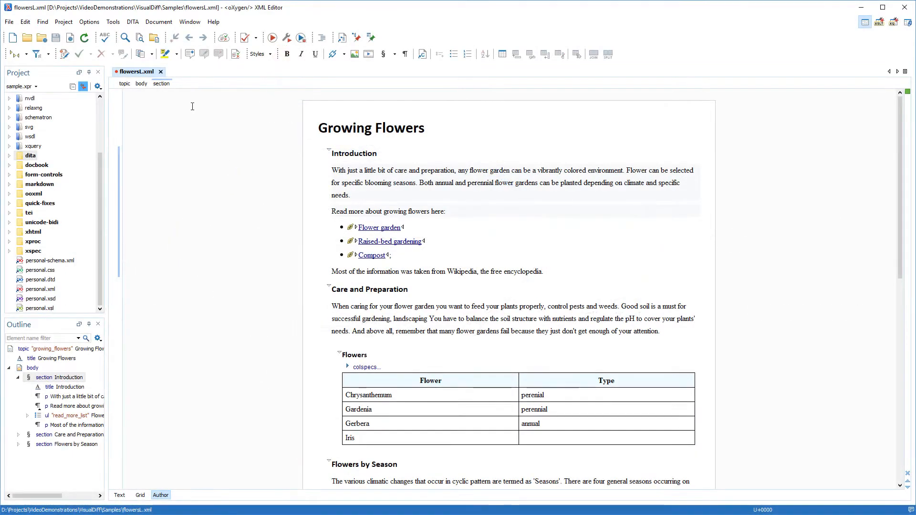
- Start Compare Files from the Tools menu in three-way mode
left_click(113, 22)
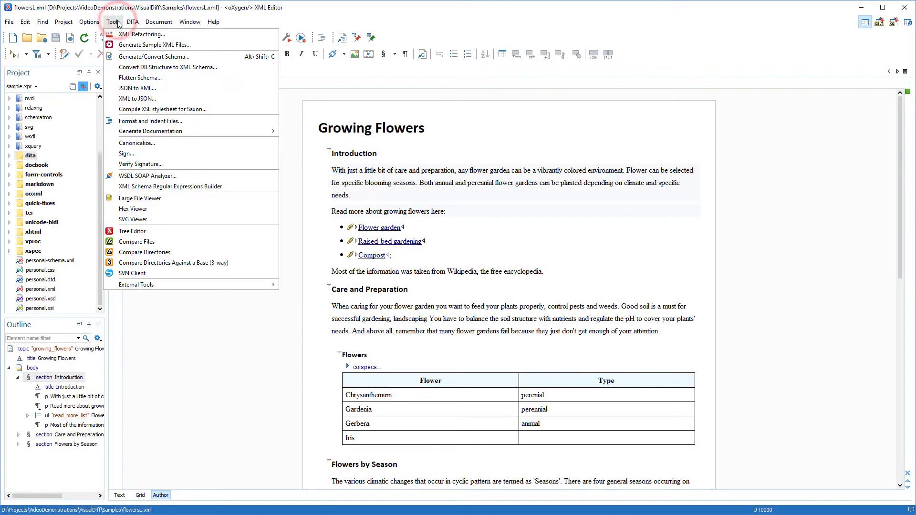
mouse_move(136, 241)
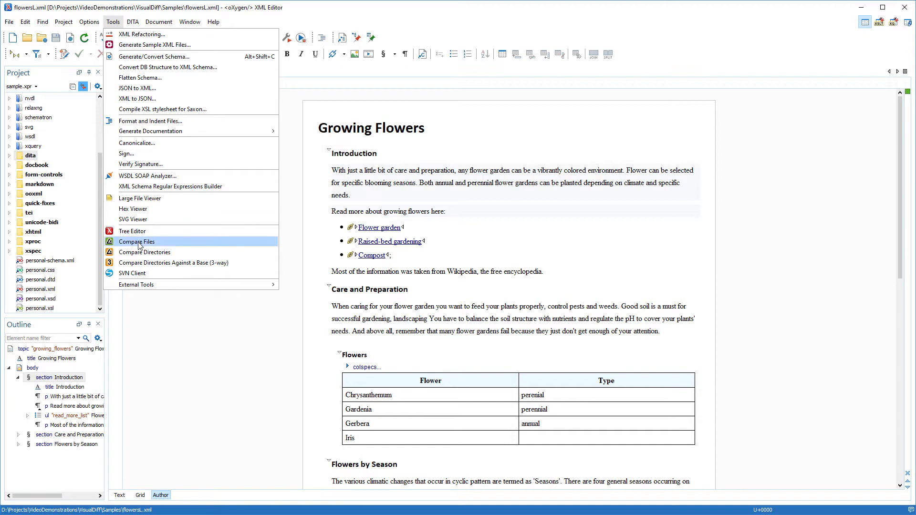
left_click(136, 242)
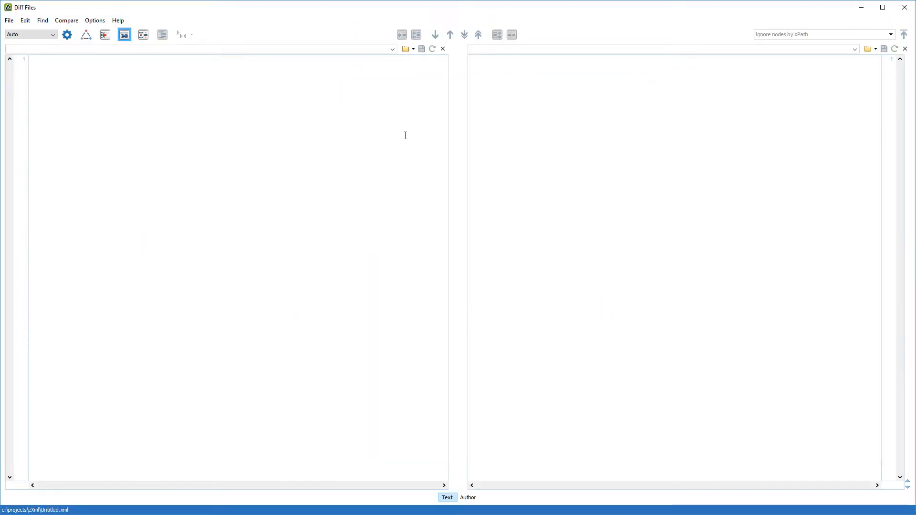
left_click(85, 34)
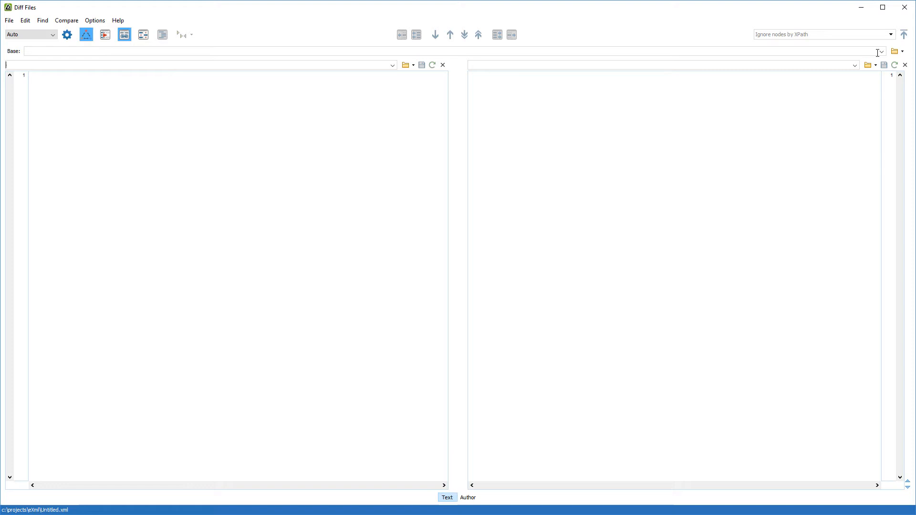
- Load flowersA.xml as base, flowersL.xml on the left and flowersR.xml on the right
left_click(405, 65)
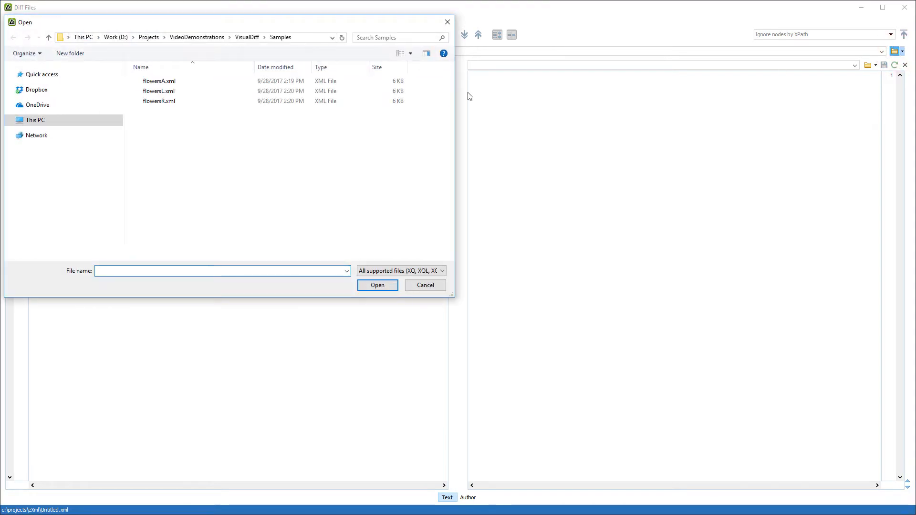
double_click(159, 80)
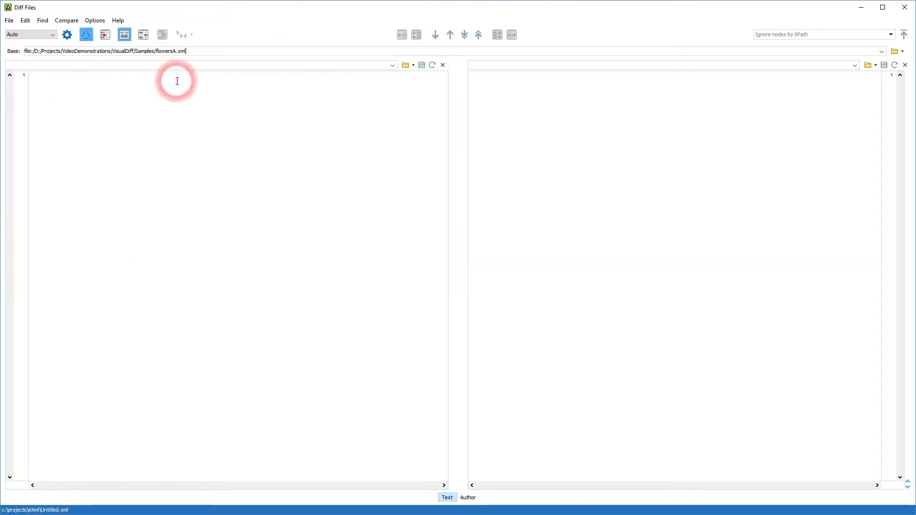
left_click(410, 65)
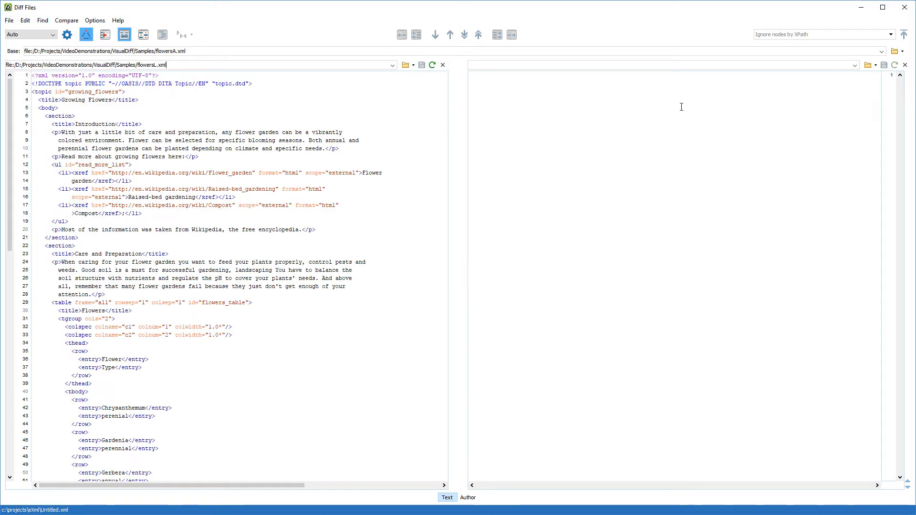
left_click(868, 65)
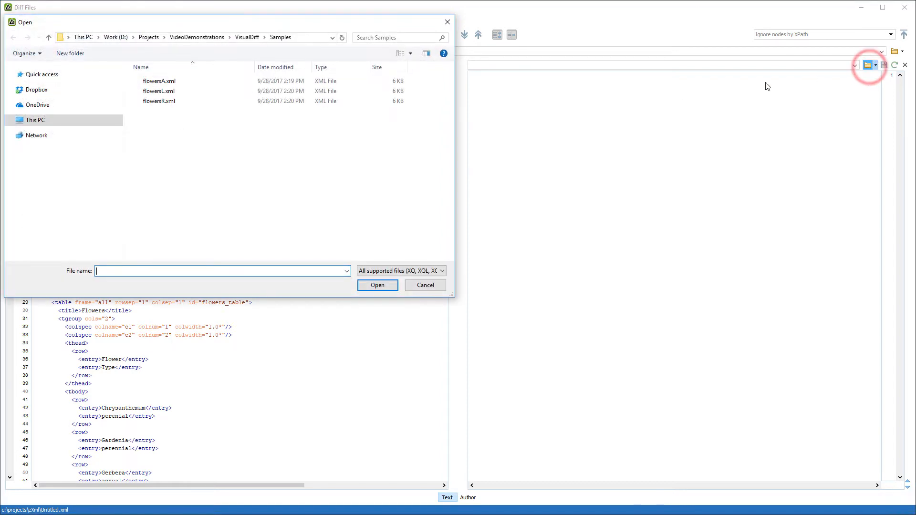
left_click(377, 285)
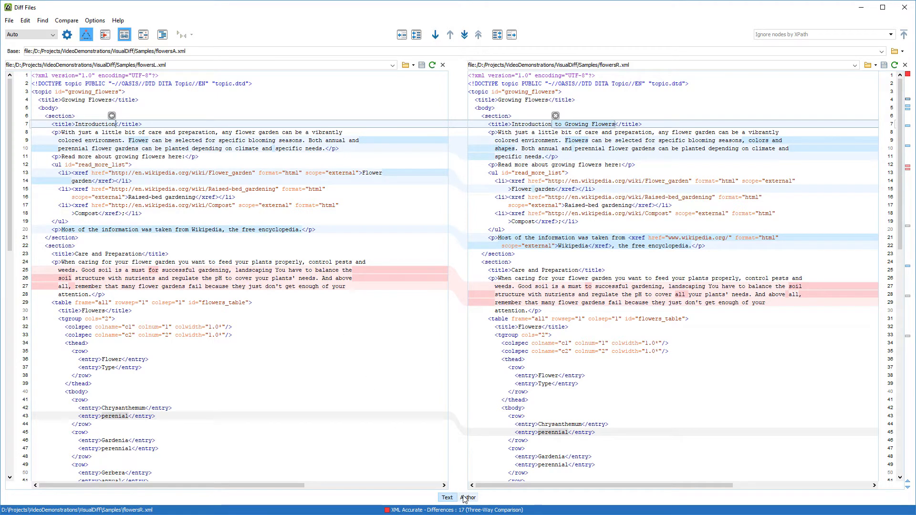
- Switch the diff to Author mode and jump to the introduction-paragraph difference
left_click(467, 498)
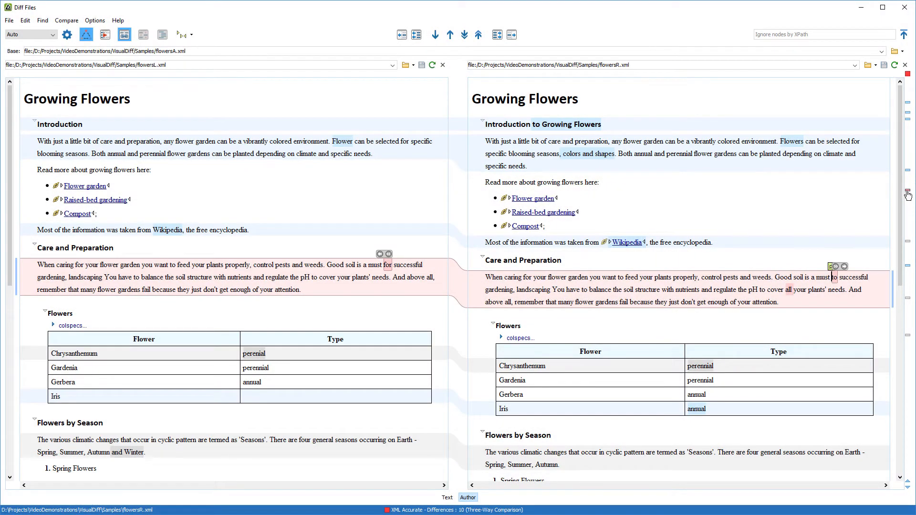
left_click(449, 35)
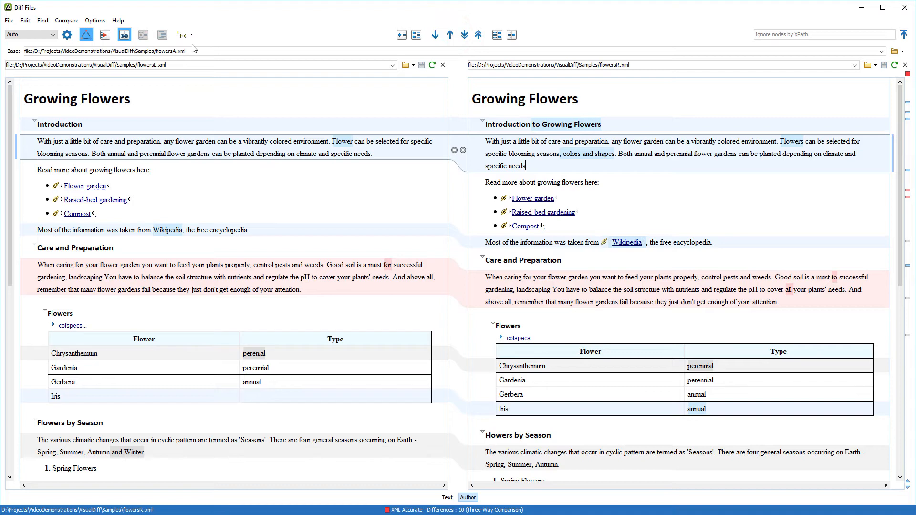
- Switch tags display to Full Tags, then back to hidden tags
left_click(181, 34)
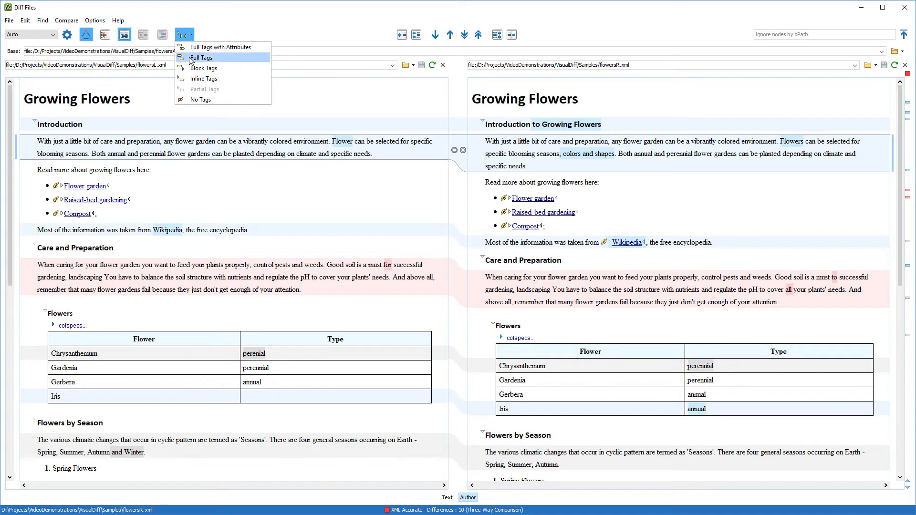
left_click(202, 57)
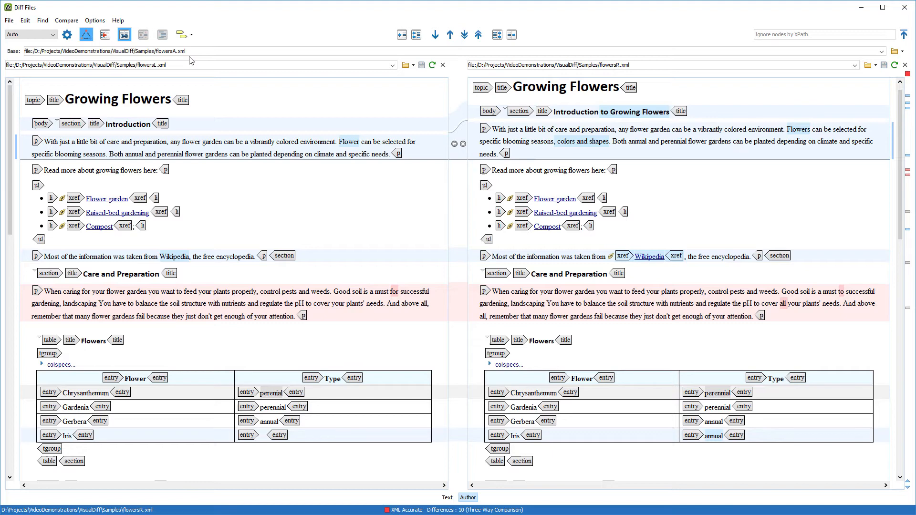
left_click(181, 35)
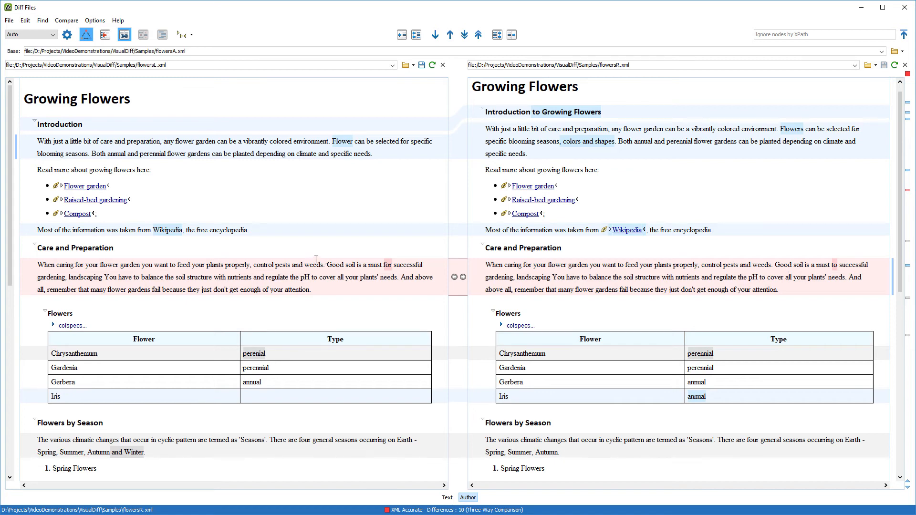
- Copy all non-conflicting changes from right to left and save flowersL.xml
left_click(420, 34)
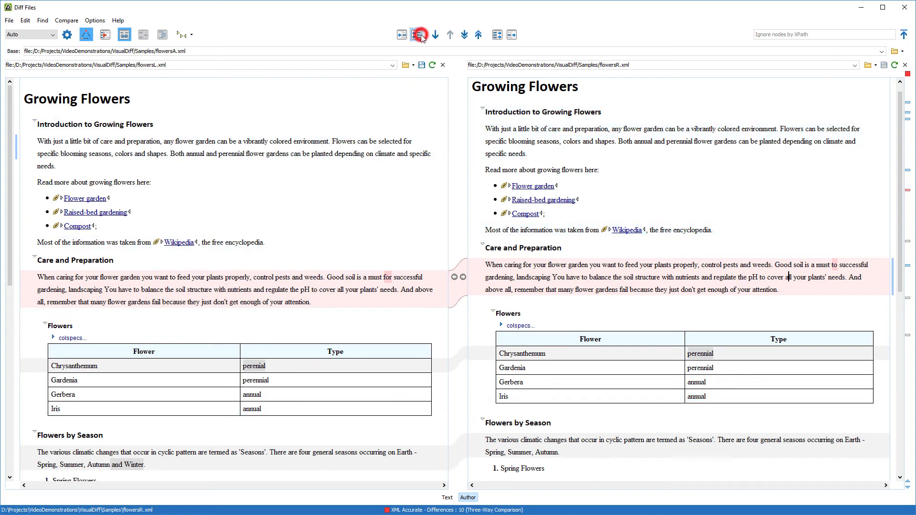
left_click(417, 35)
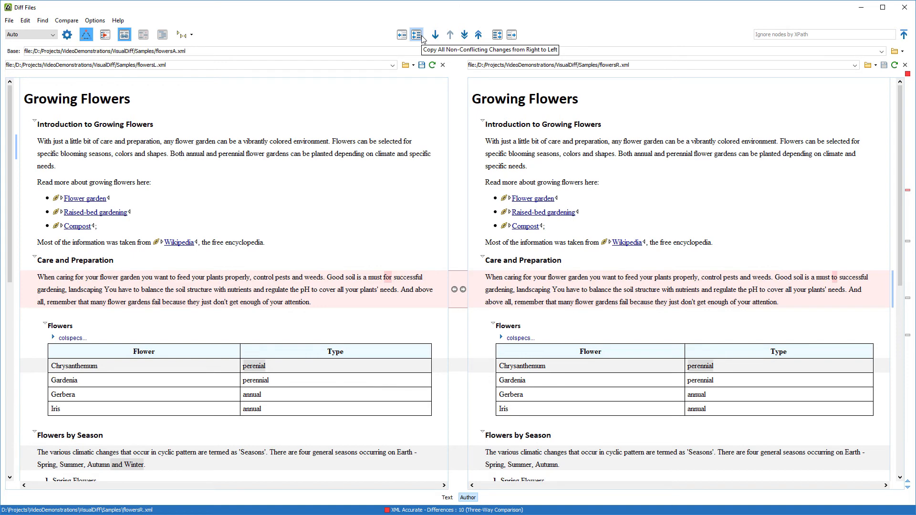
left_click(788, 289)
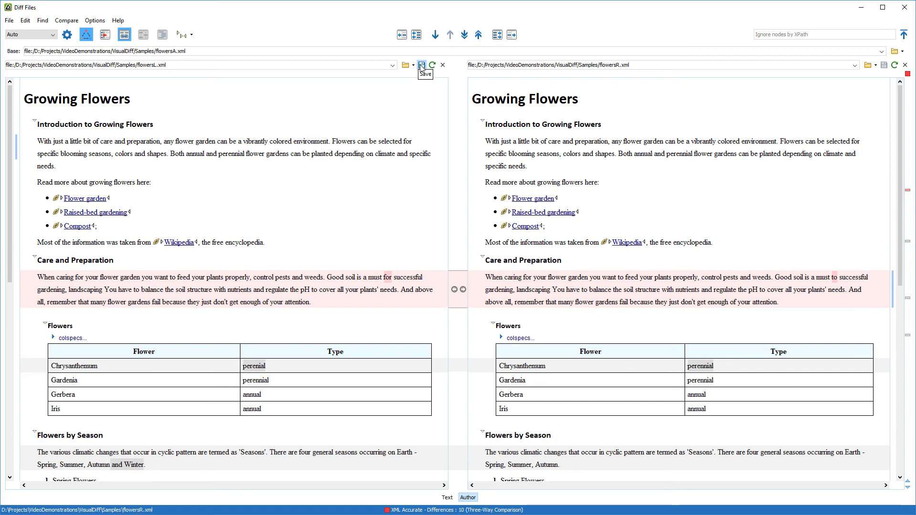
left_click(421, 65)
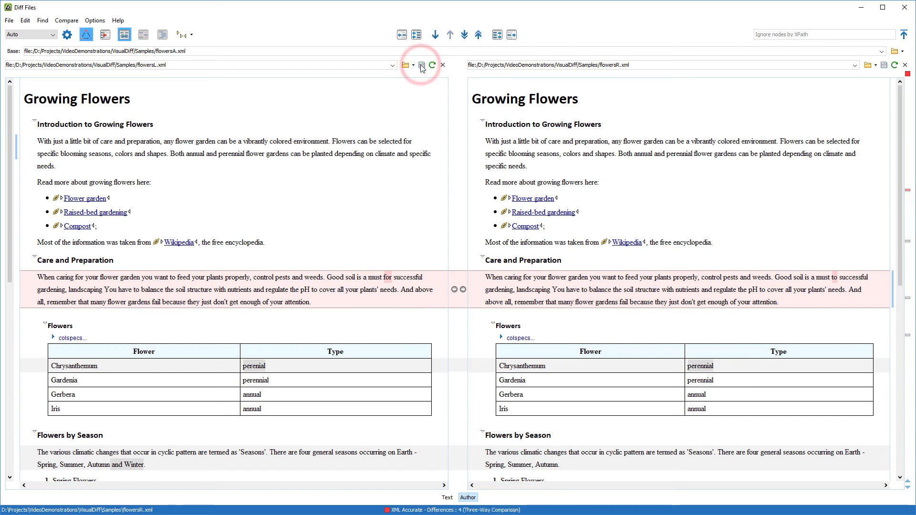
mouse_move(421, 65)
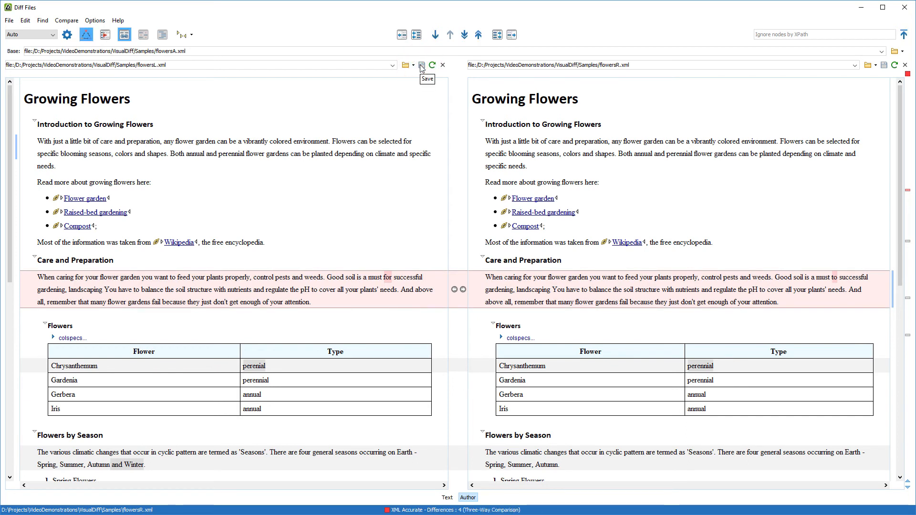